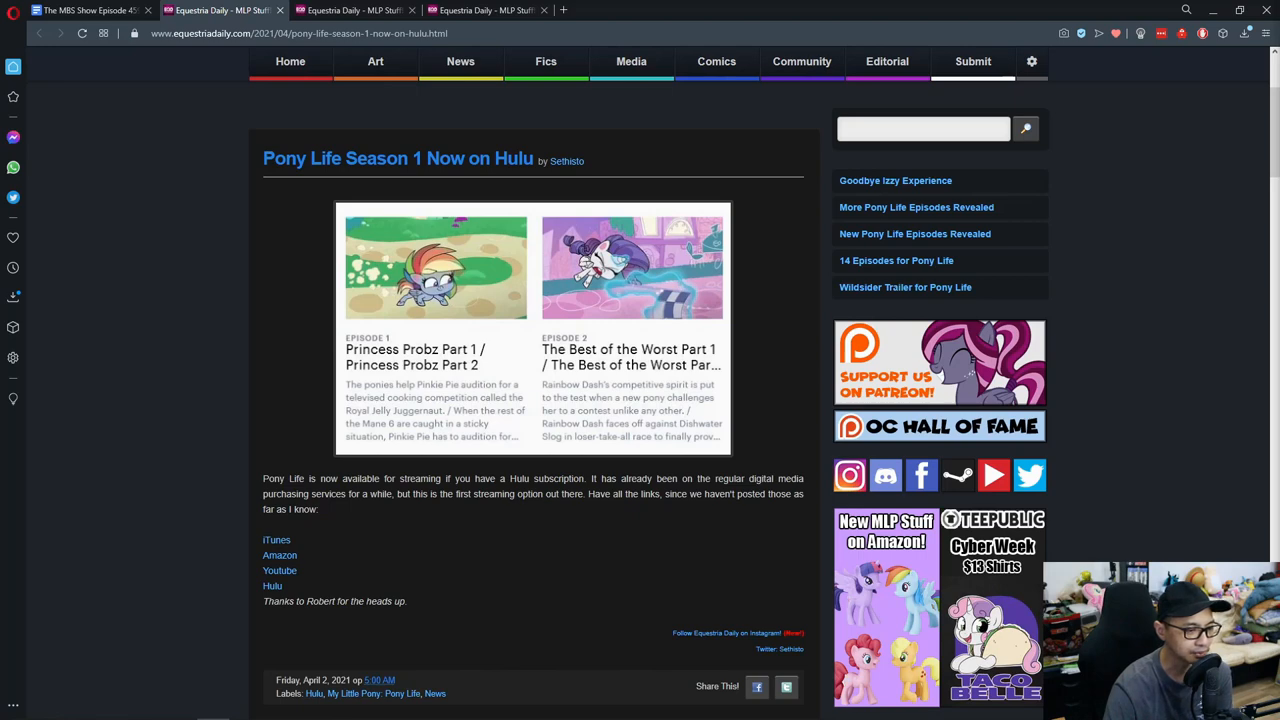
# - Scroll through the G5 plushies article past the intro and first Zipp Storm photo
pyautogui.scroll(-3)
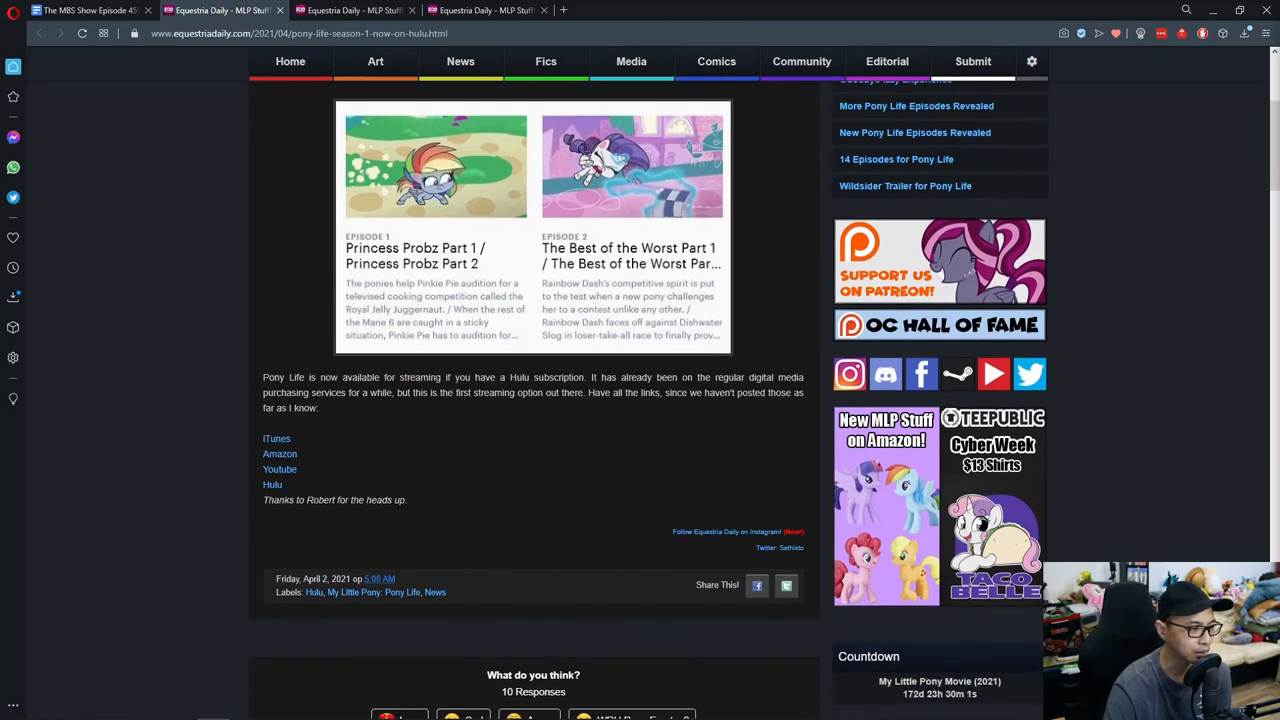
pyautogui.scroll(3)
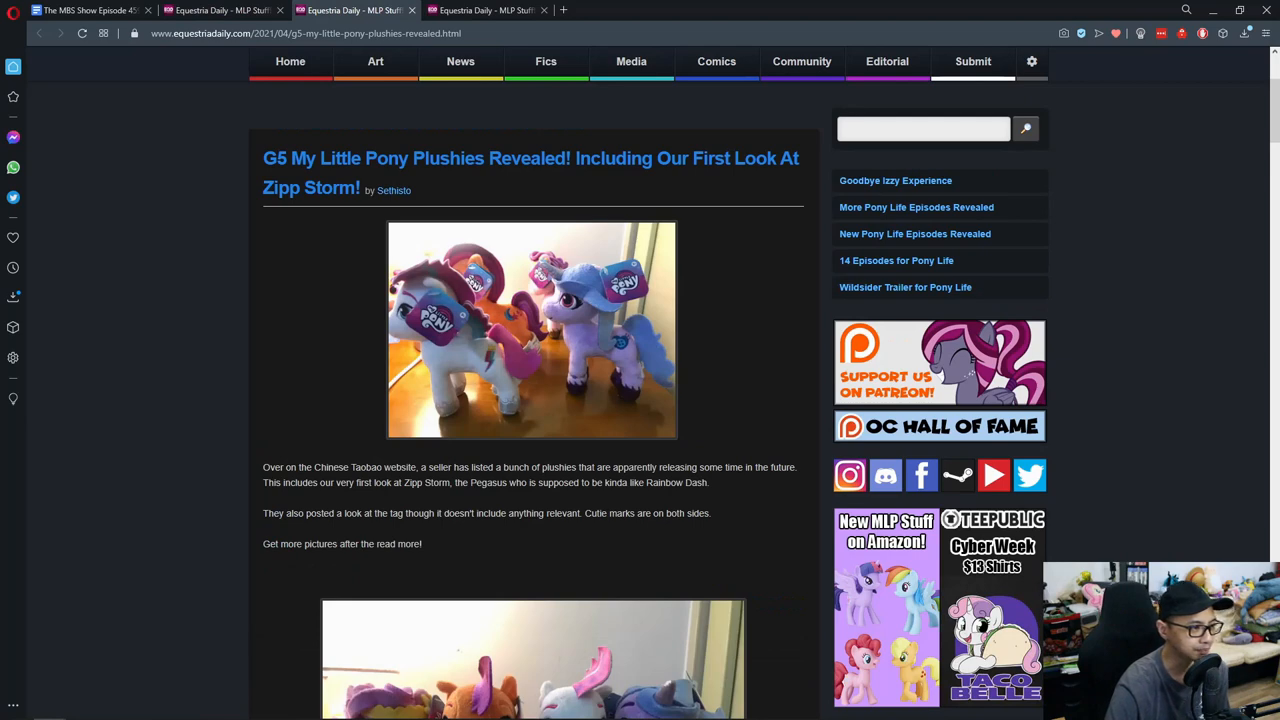
pyautogui.scroll(-3)
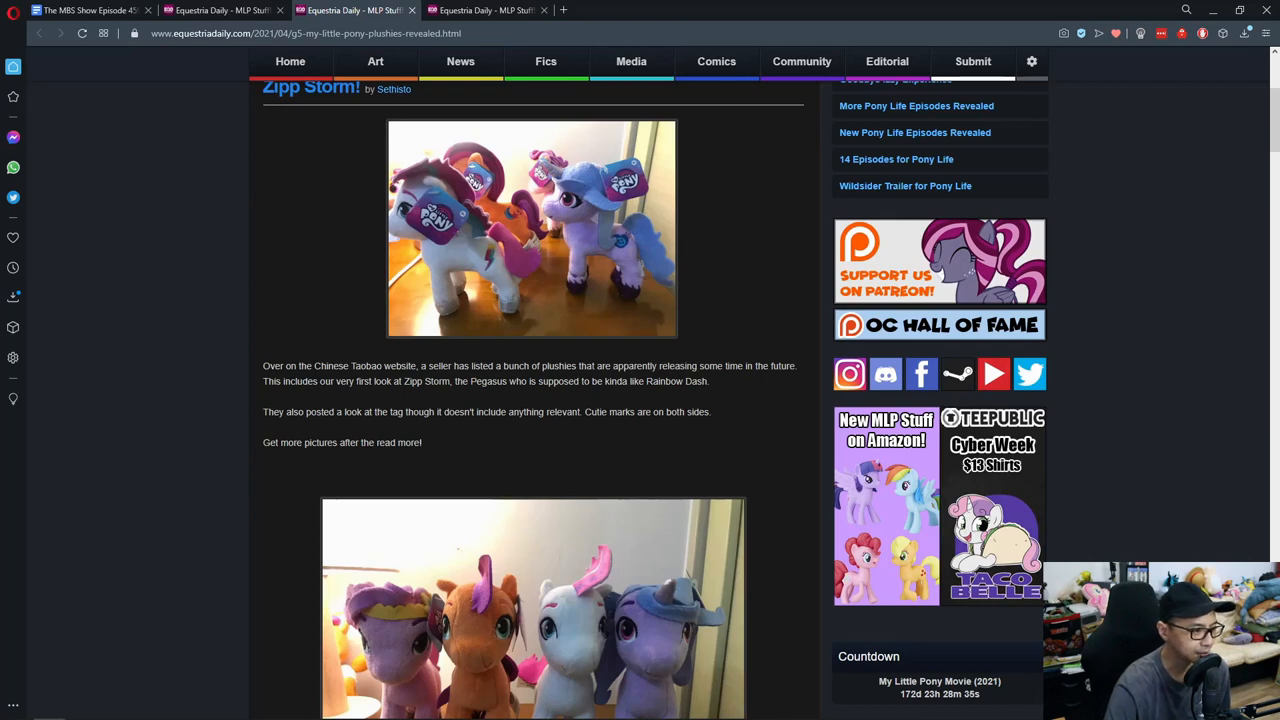
pyautogui.scroll(-3)
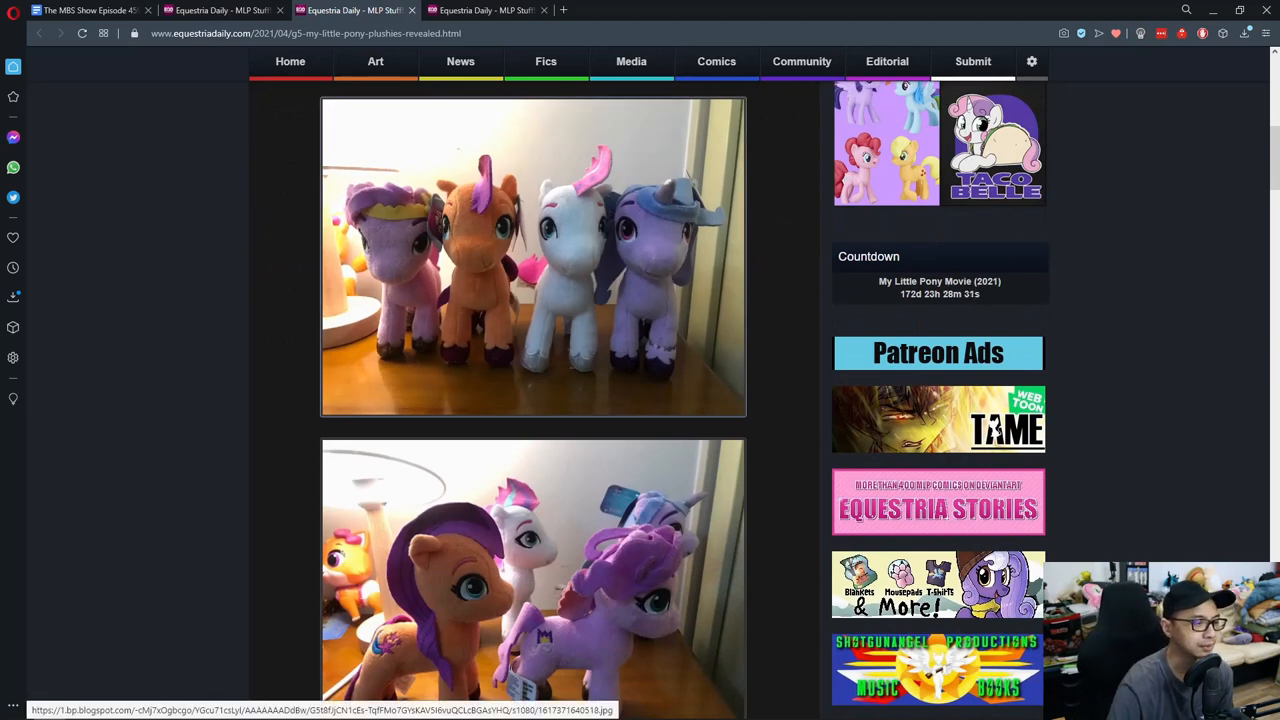
pyautogui.scroll(3)
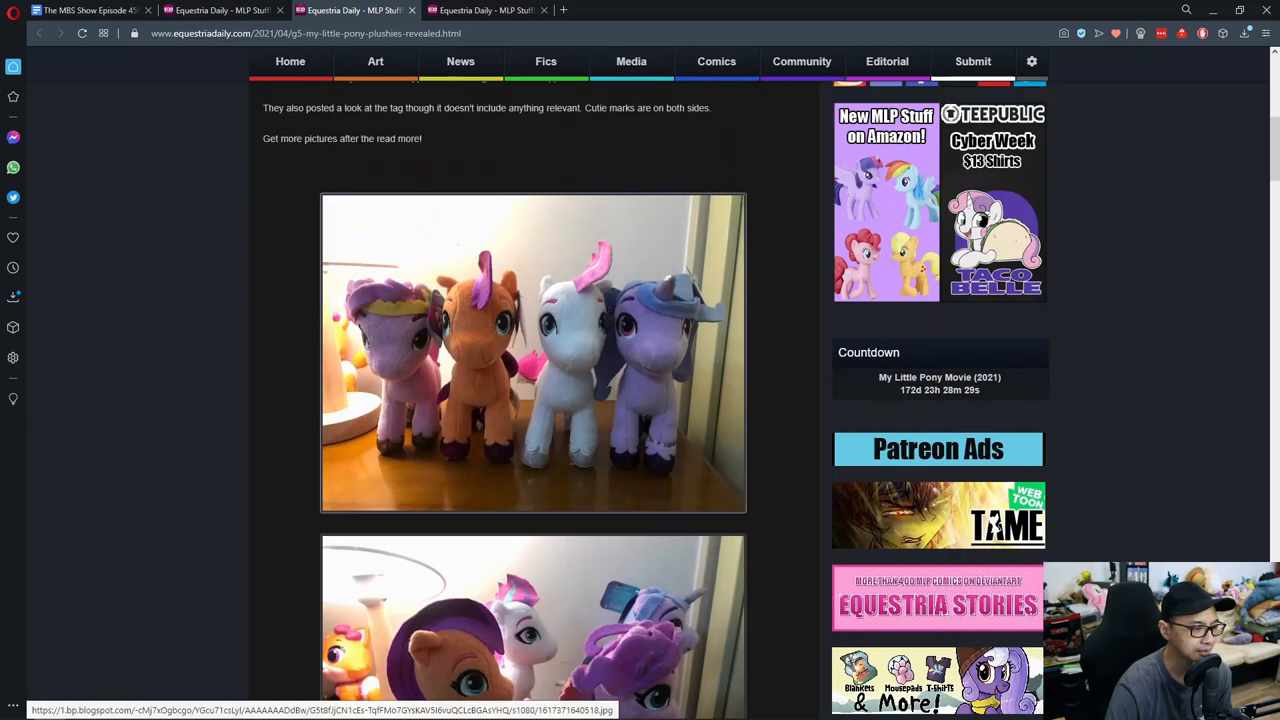
pyautogui.scroll(3)
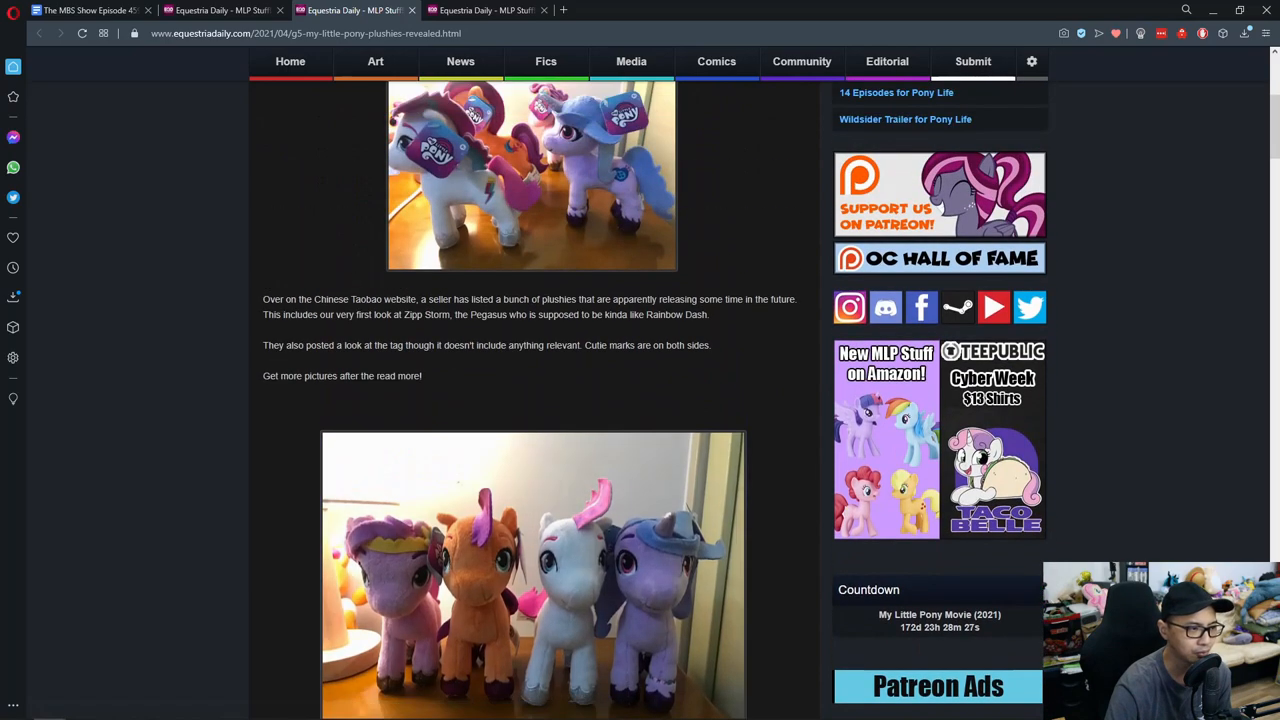
pyautogui.scroll(-3)
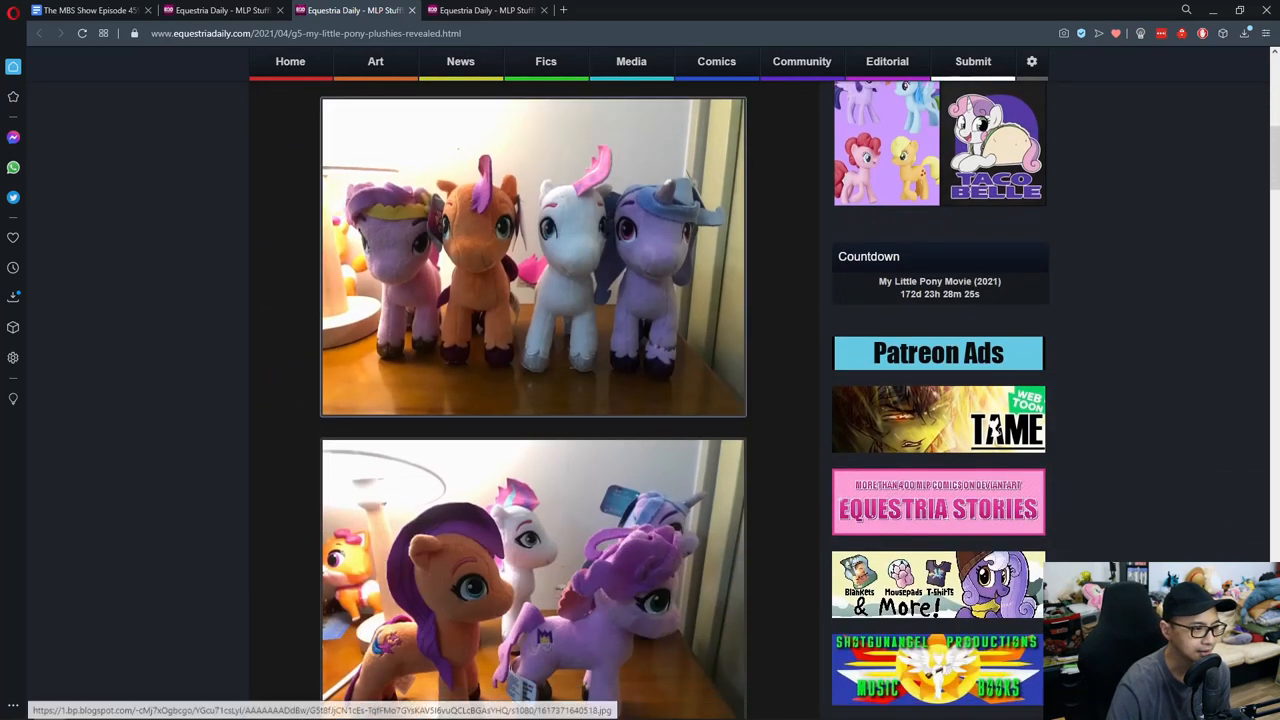
pyautogui.scroll(-3)
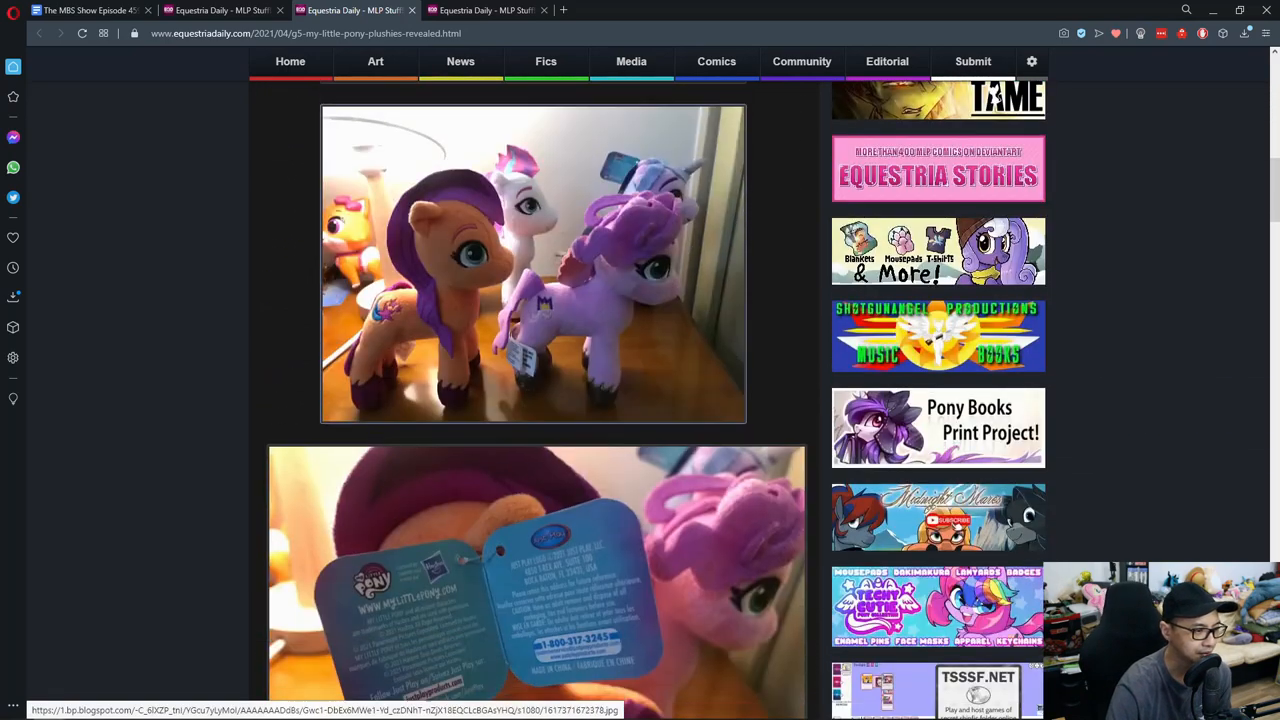
pyautogui.scroll(-3)
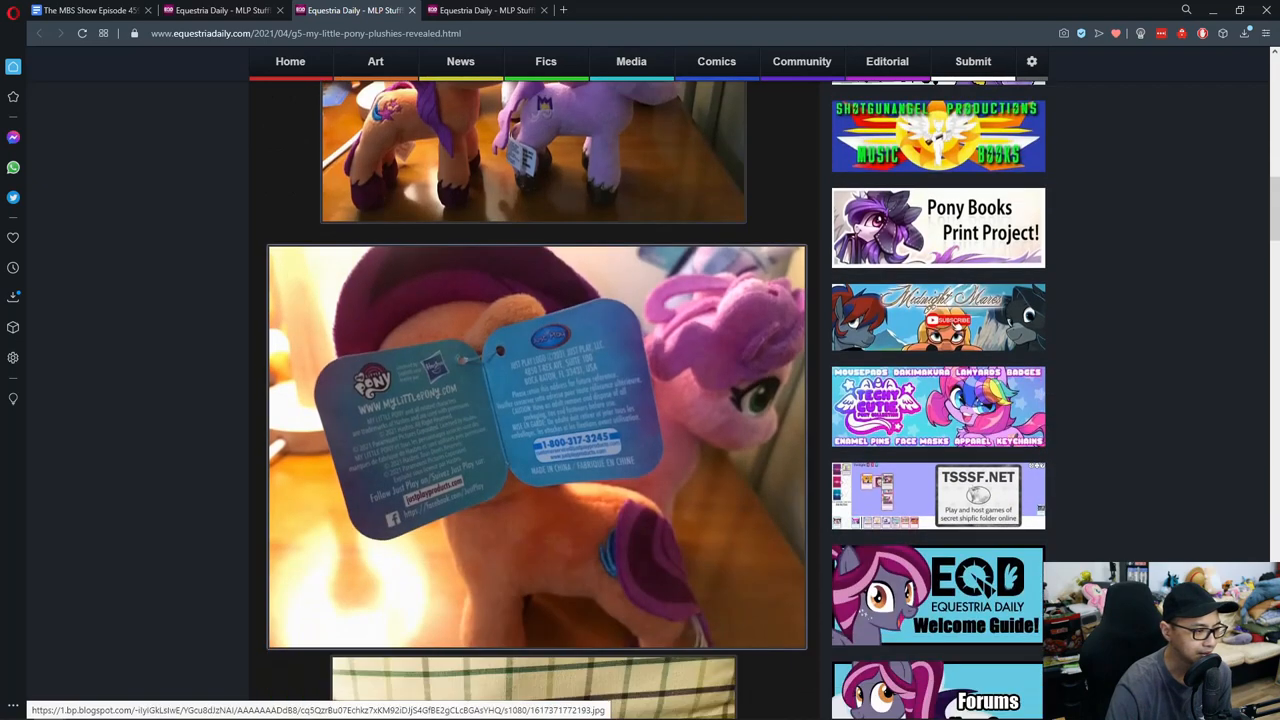
pyautogui.scroll(-3)
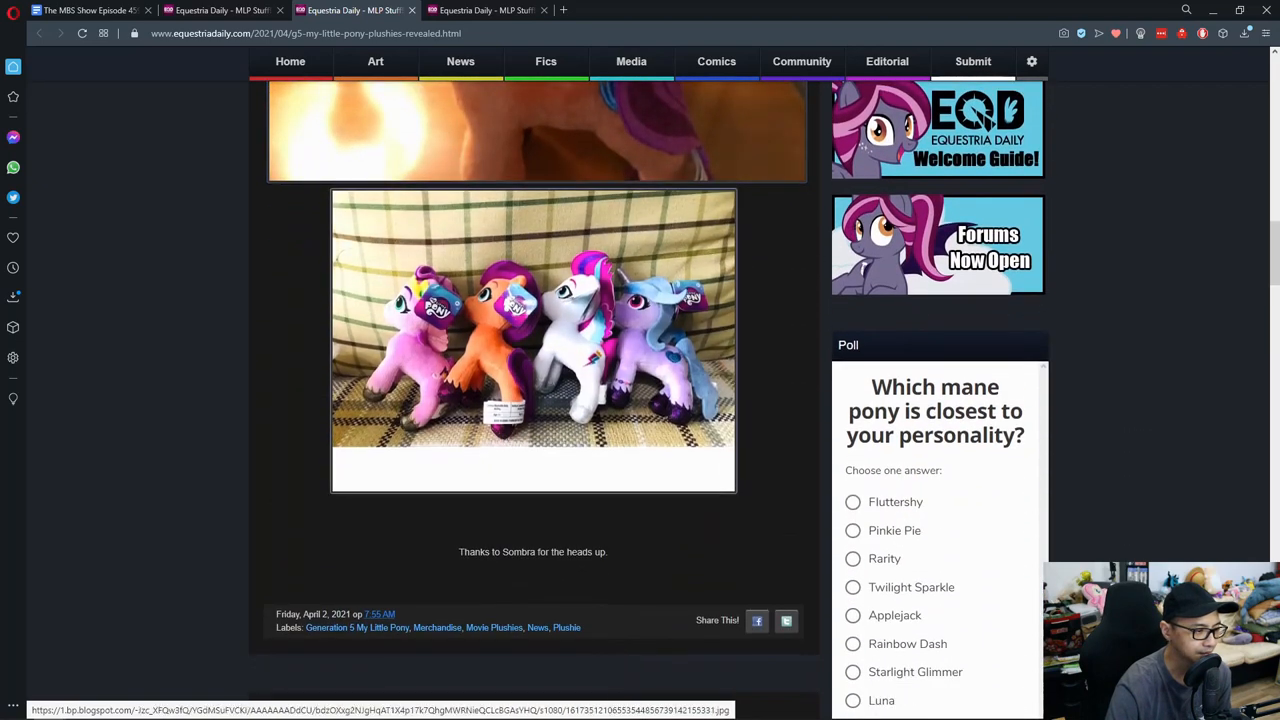
pyautogui.scroll(3)
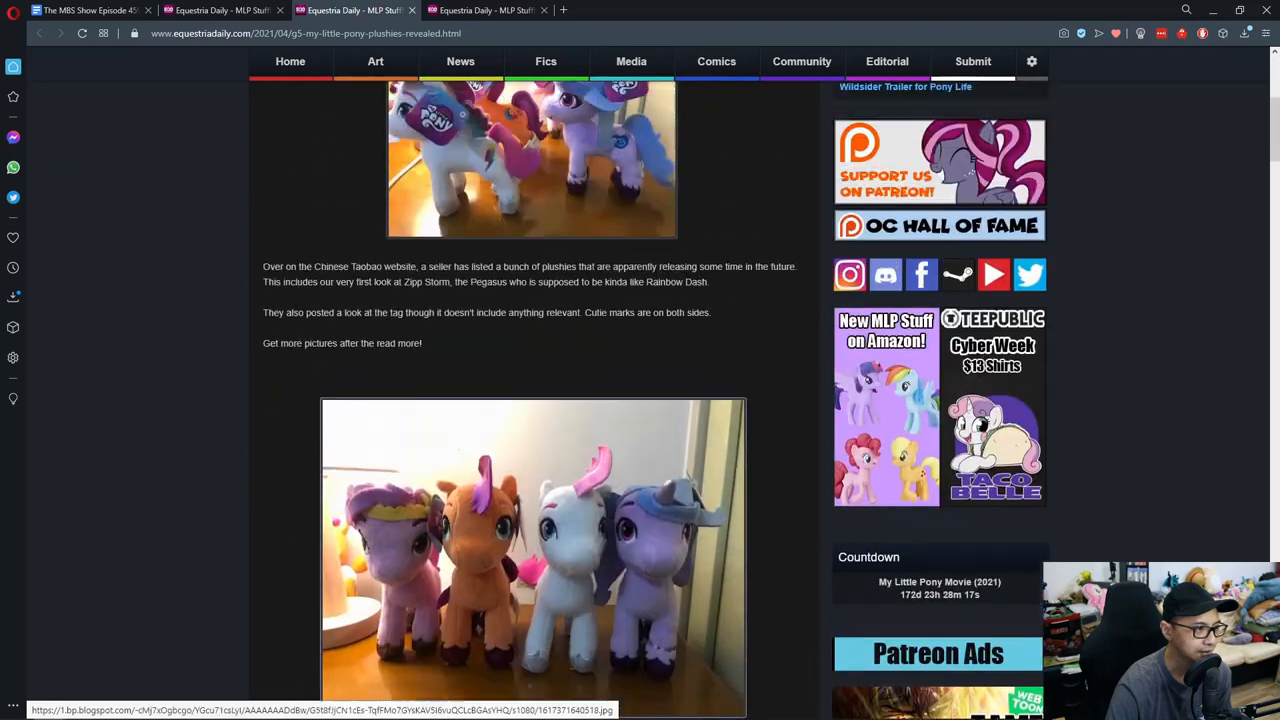
pyautogui.scroll(-3)
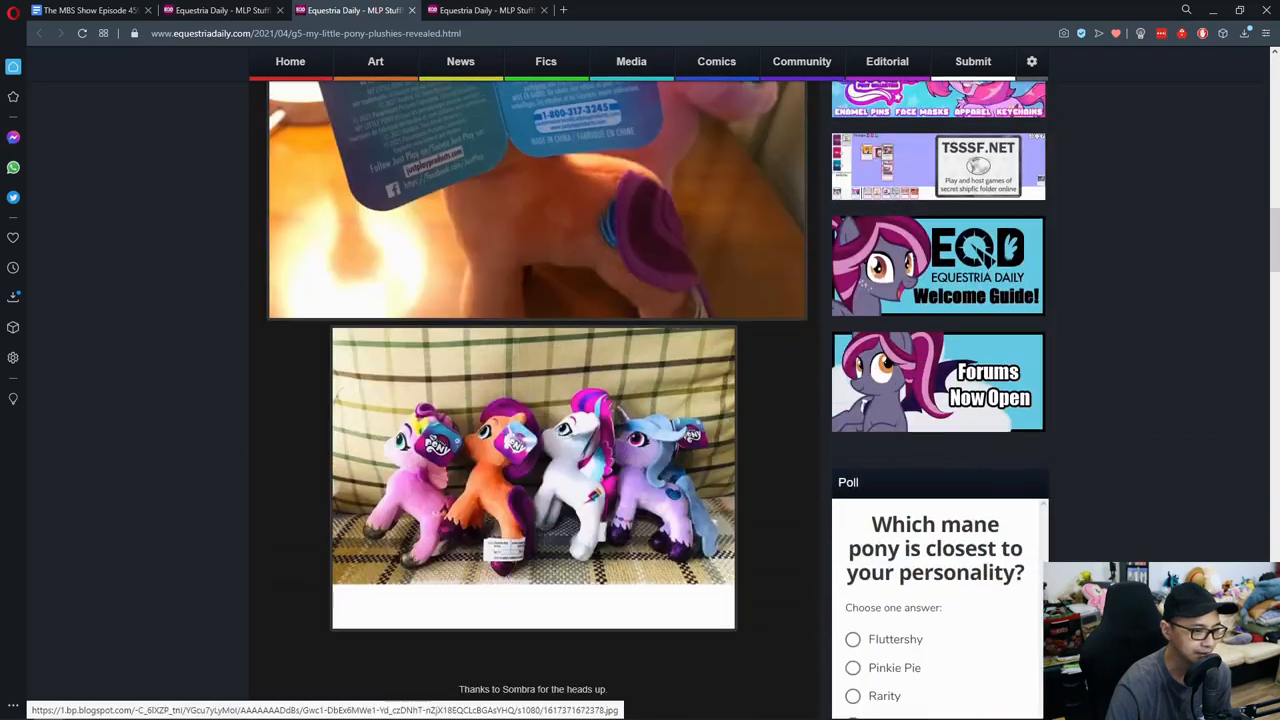
pyautogui.scroll(-3)
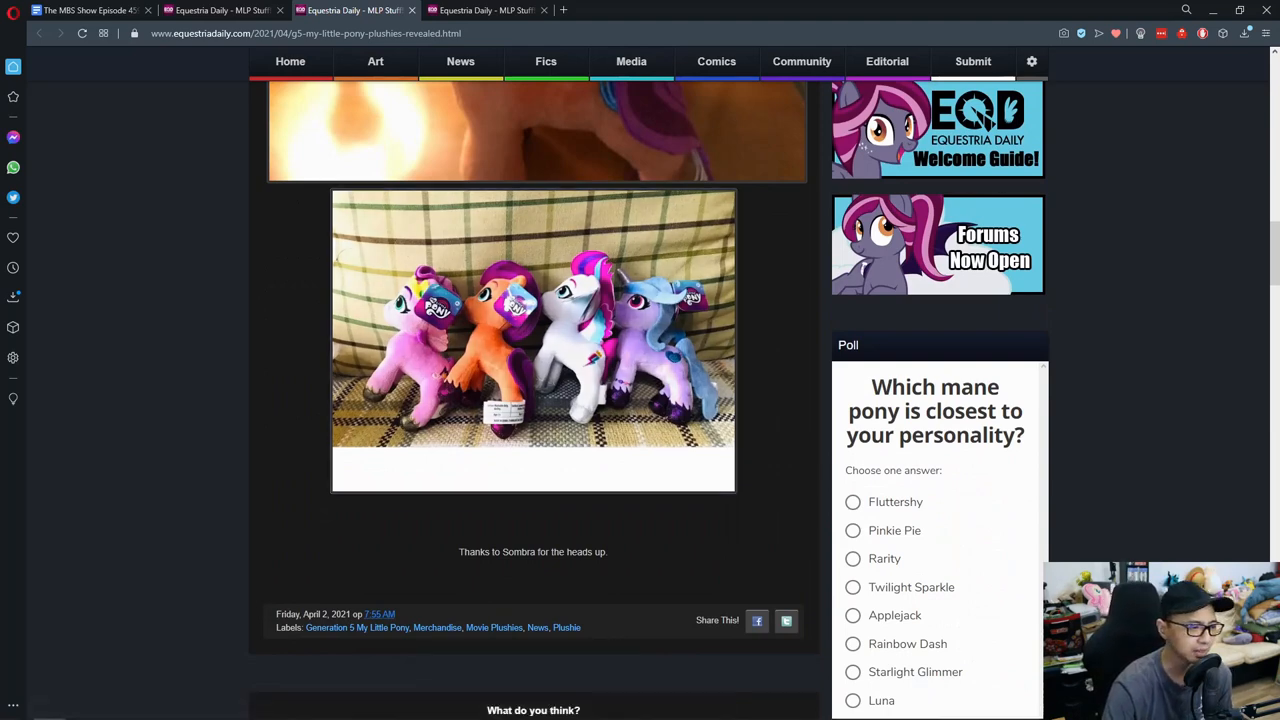
pyautogui.scroll(-3)
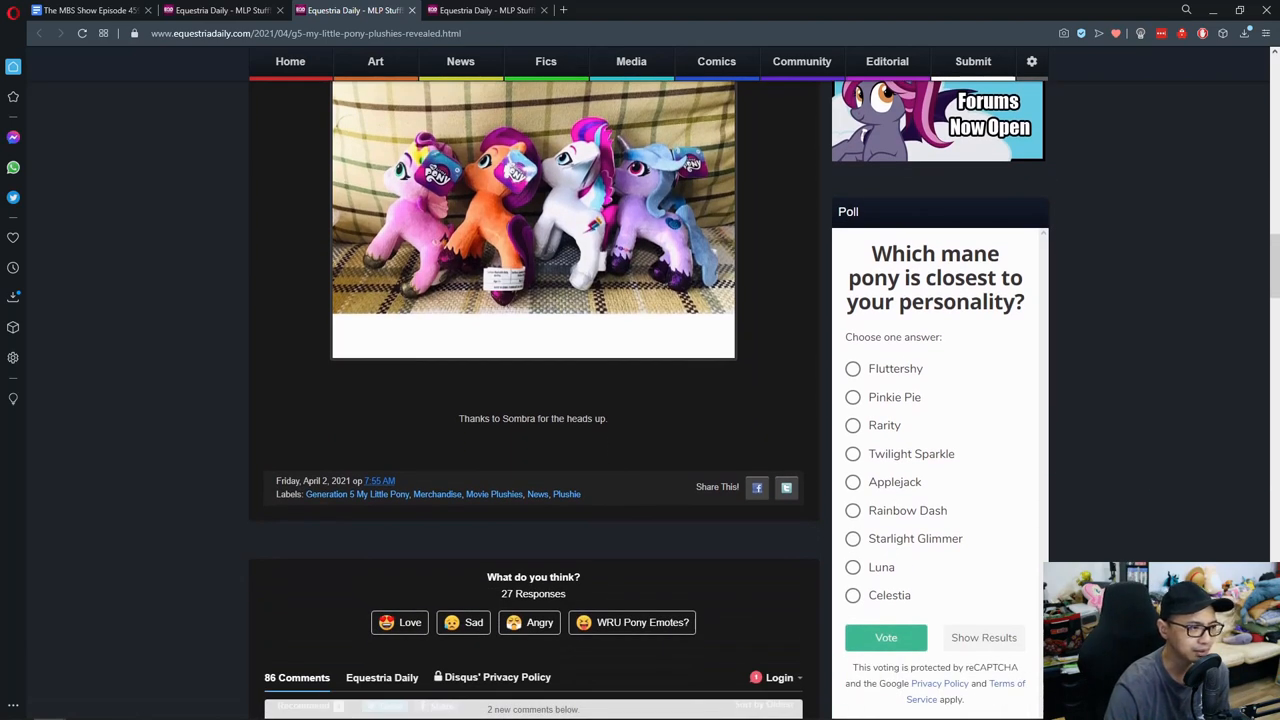
pyautogui.scroll(3)
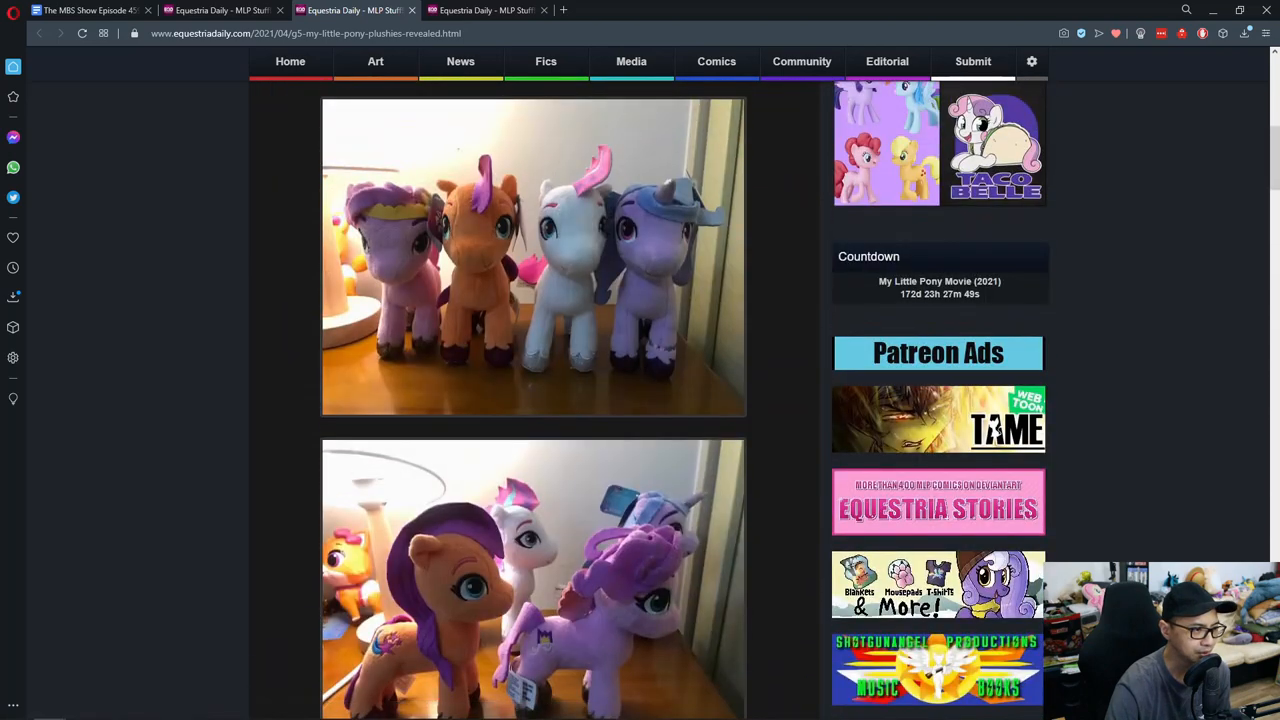
pyautogui.scroll(-3)
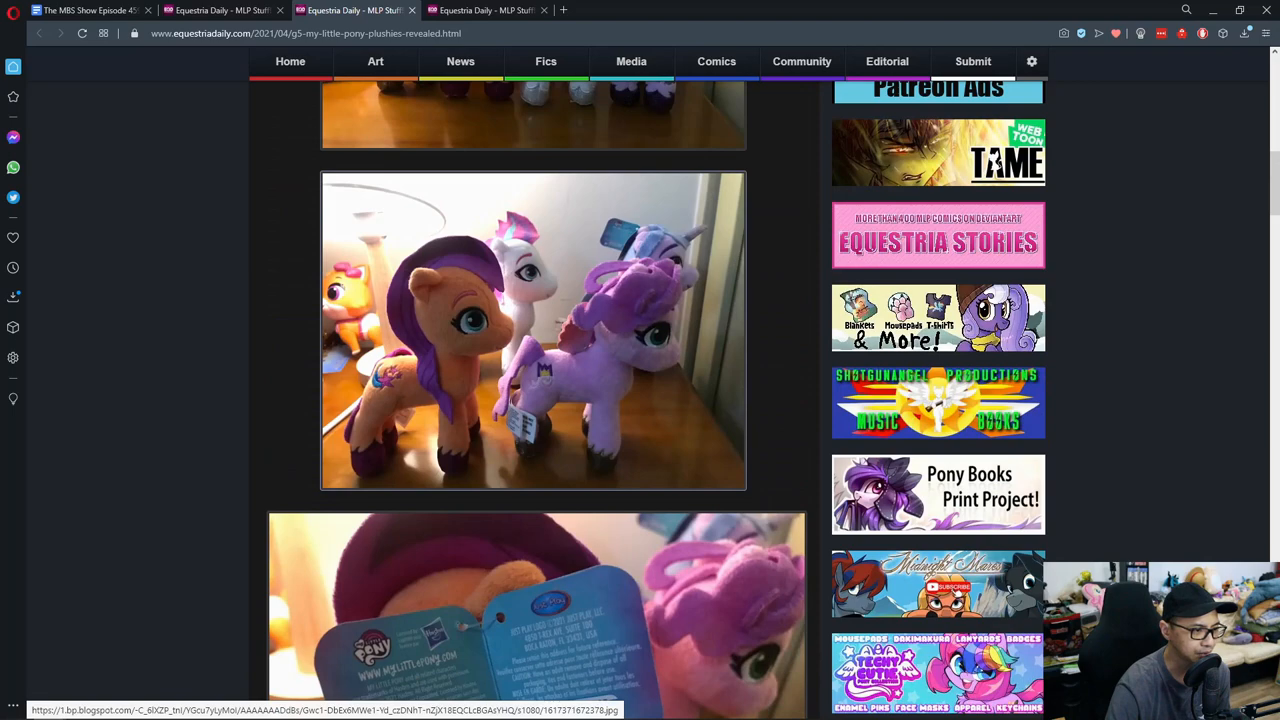
pyautogui.scroll(-3)
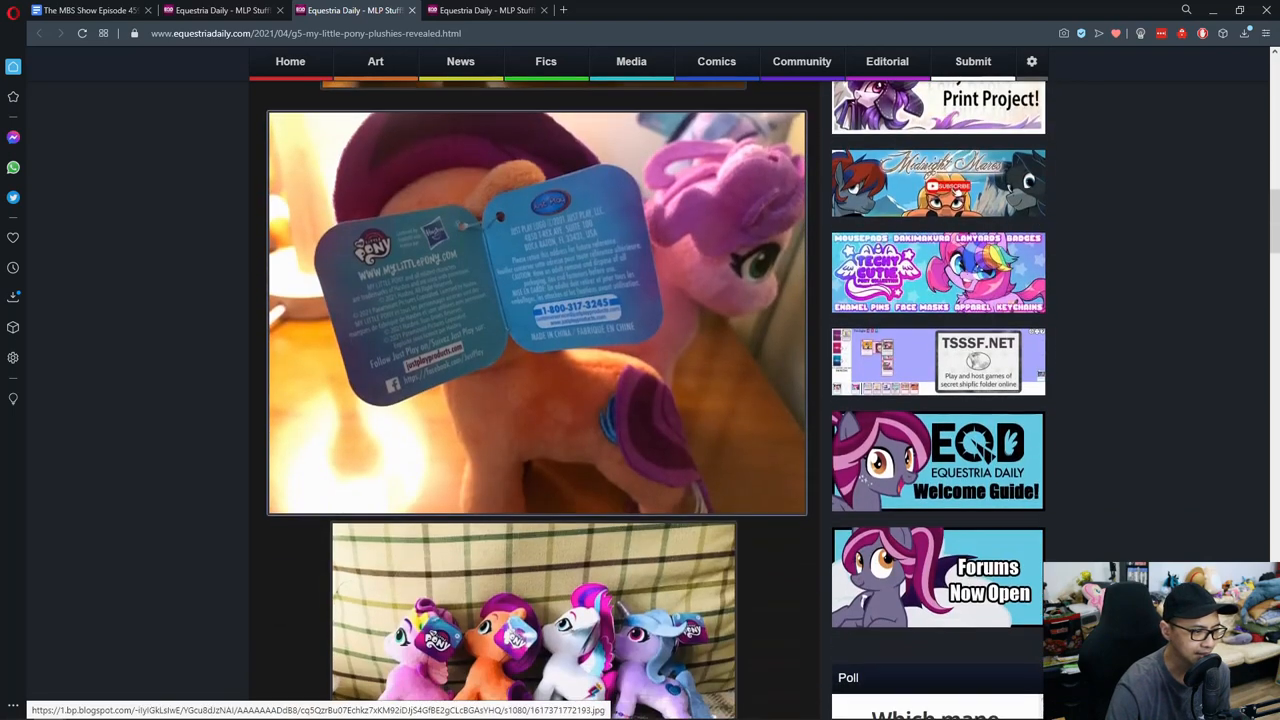
pyautogui.scroll(-3)
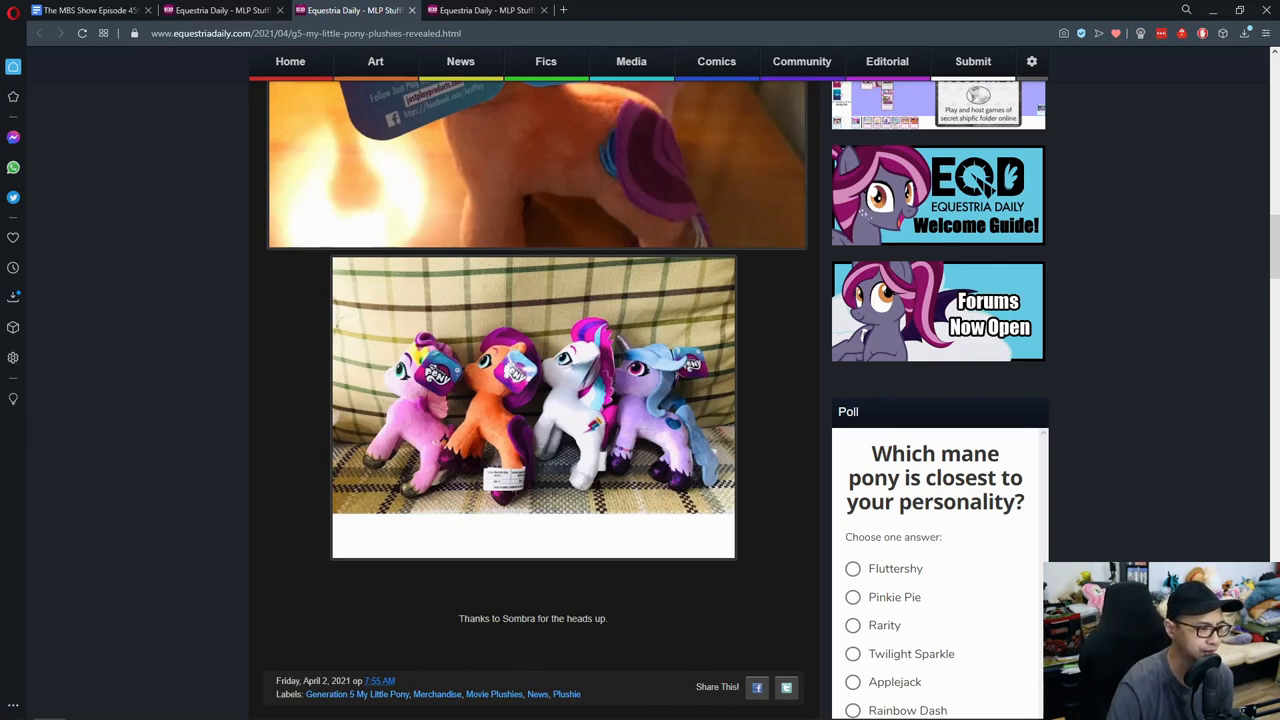
pyautogui.scroll(-3)
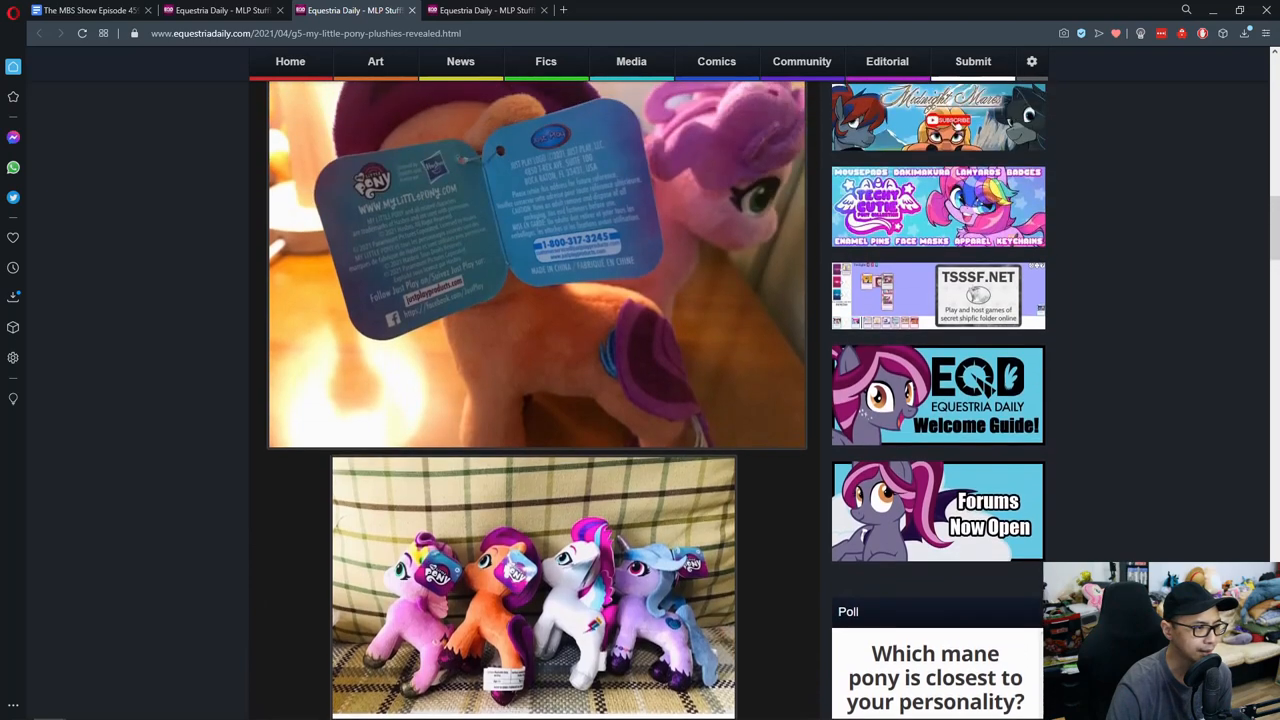
pyautogui.scroll(3)
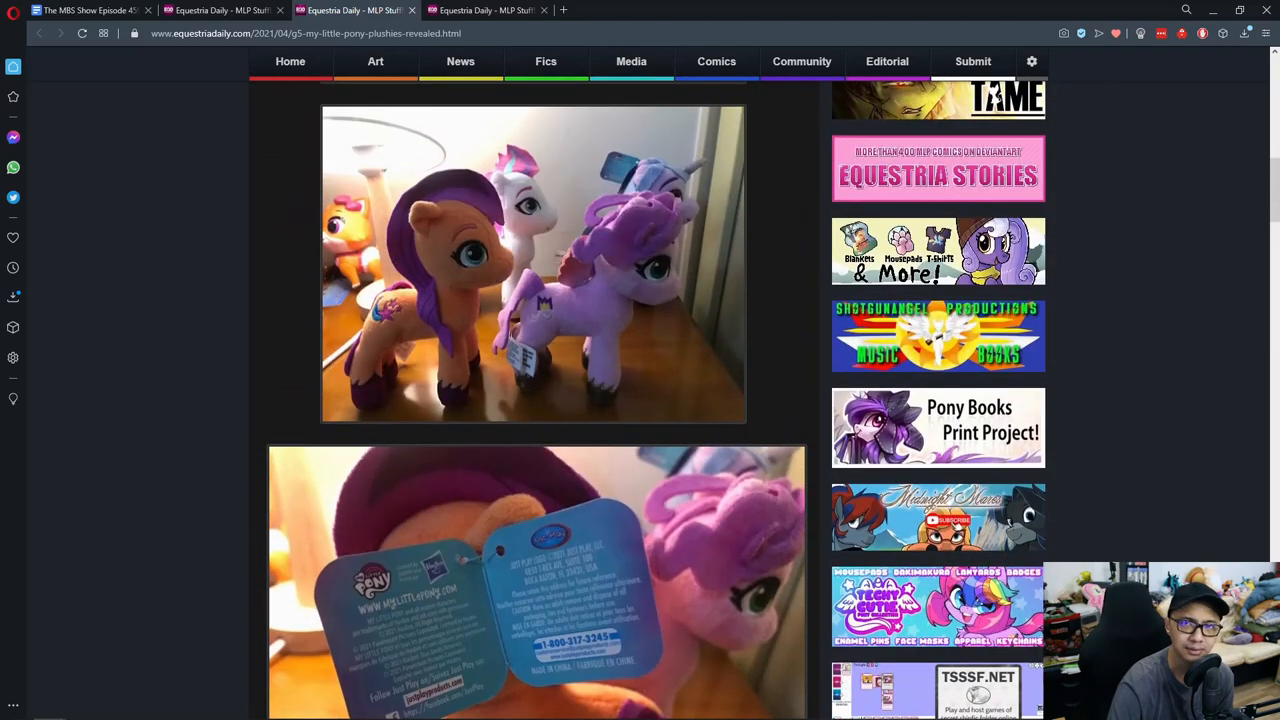
pyautogui.scroll(-3)
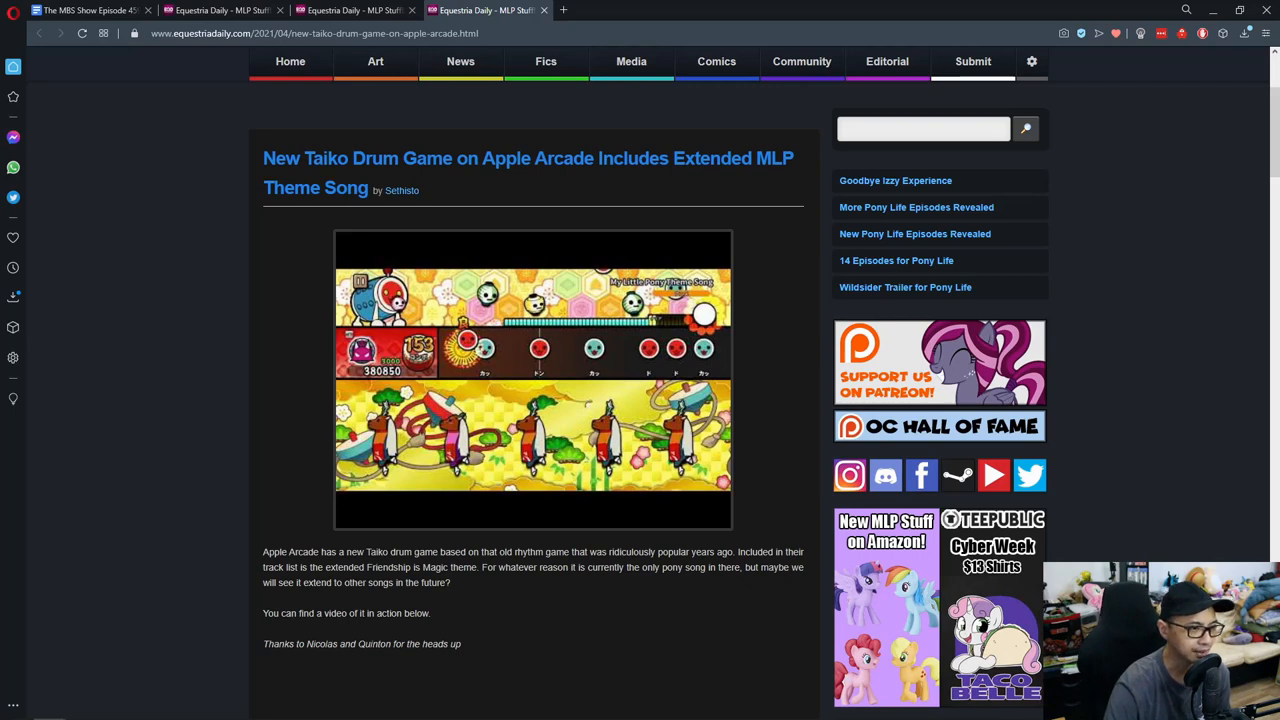
# - Read the Taiko drum game article down to its reactions, then return to the game image
pyautogui.scroll(-3)
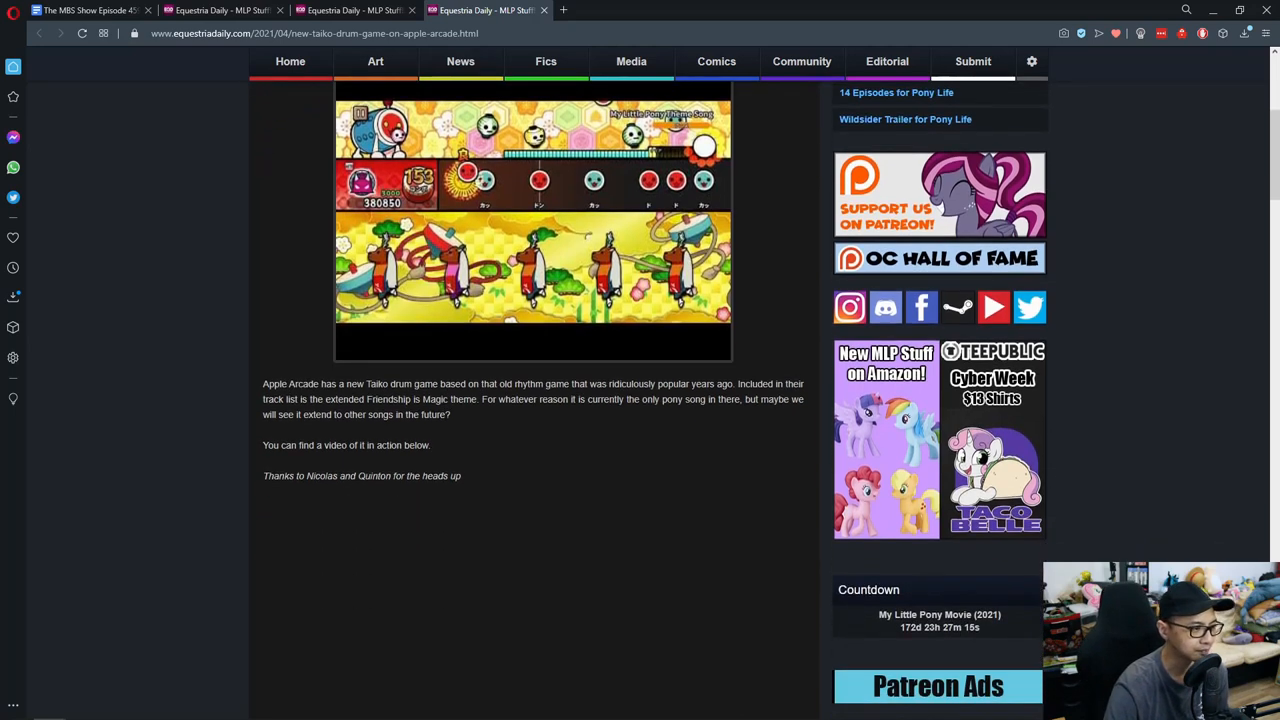
pyautogui.scroll(-3)
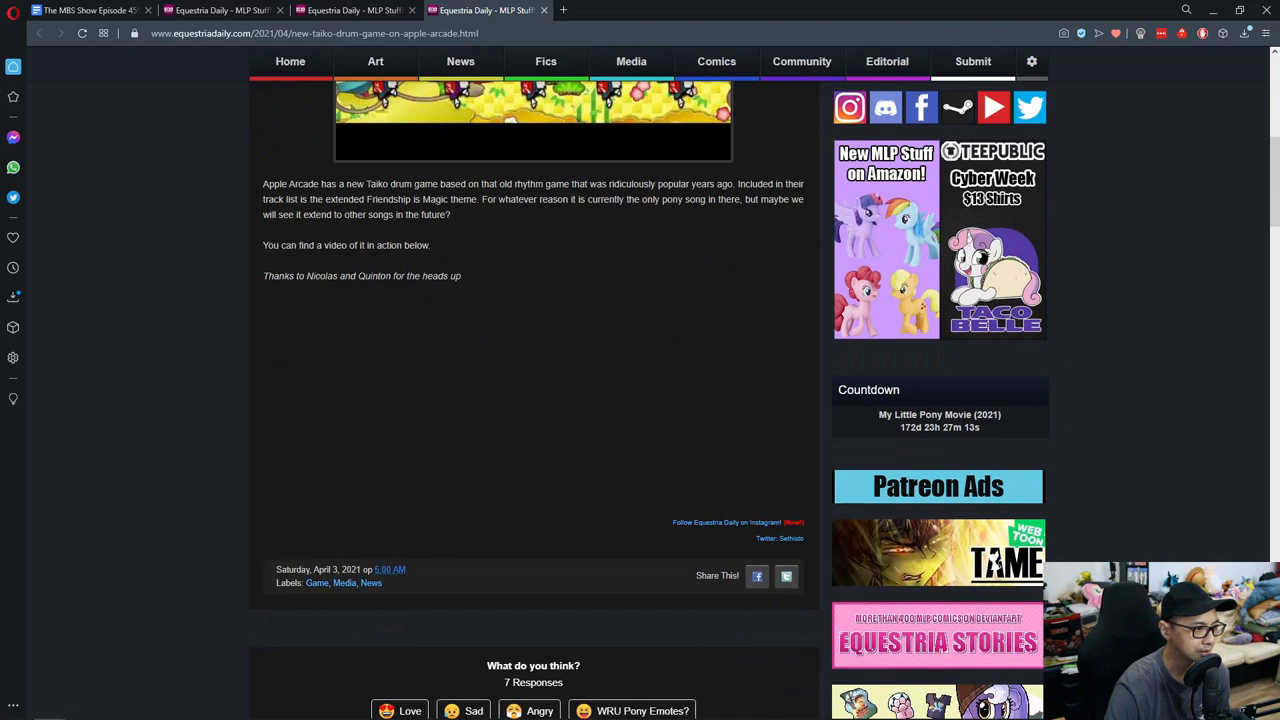
pyautogui.scroll(3)
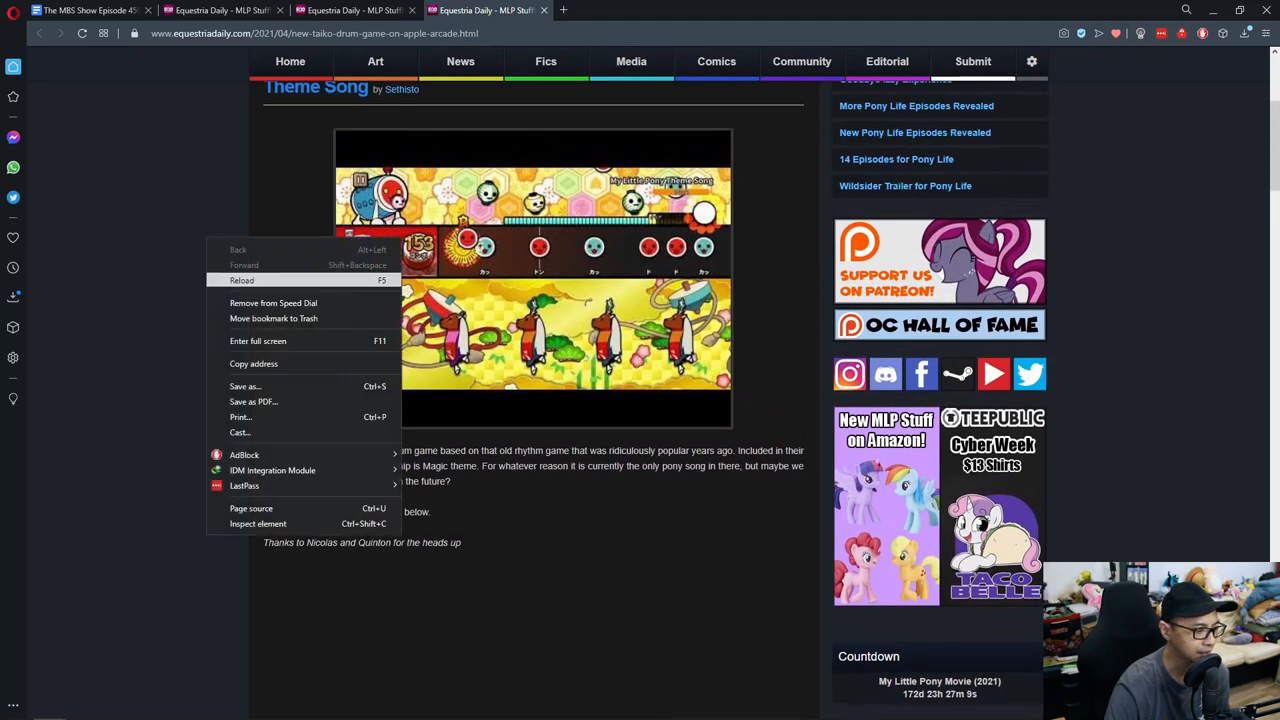
# - Reload the Taiko drum game article and scroll through it back to its title
pyautogui.click(242, 280)
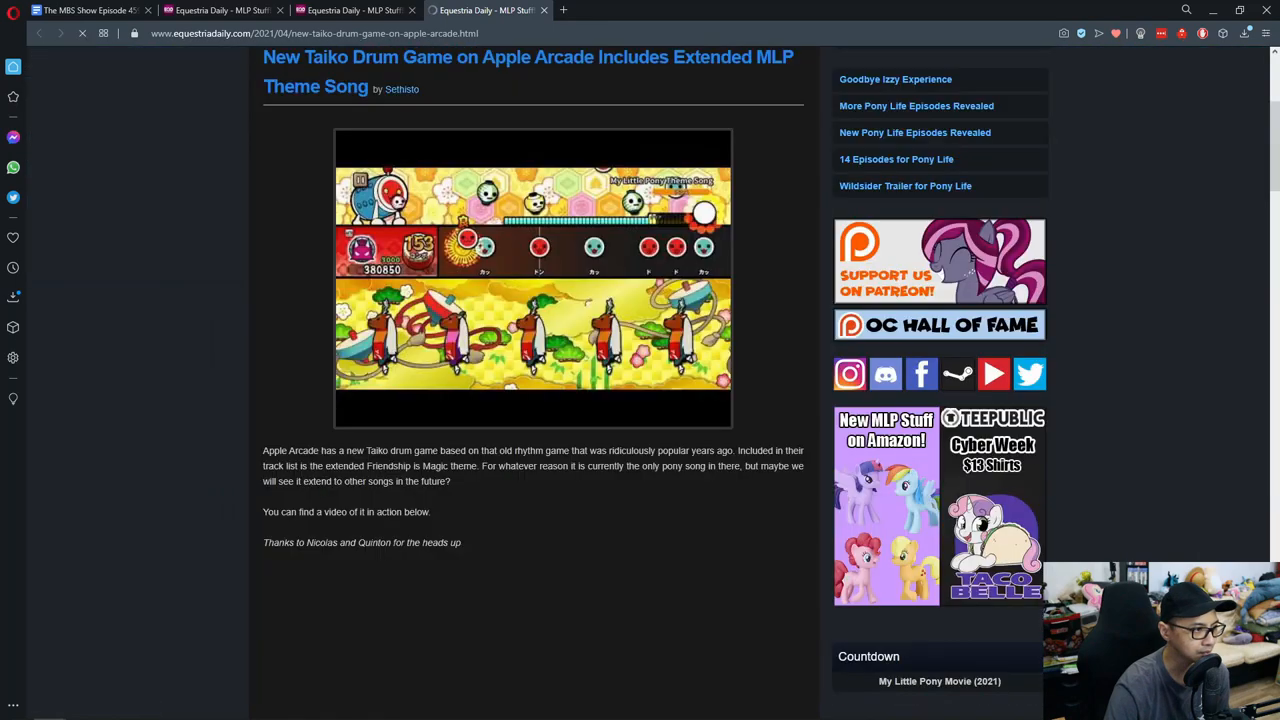
pyautogui.scroll(-3)
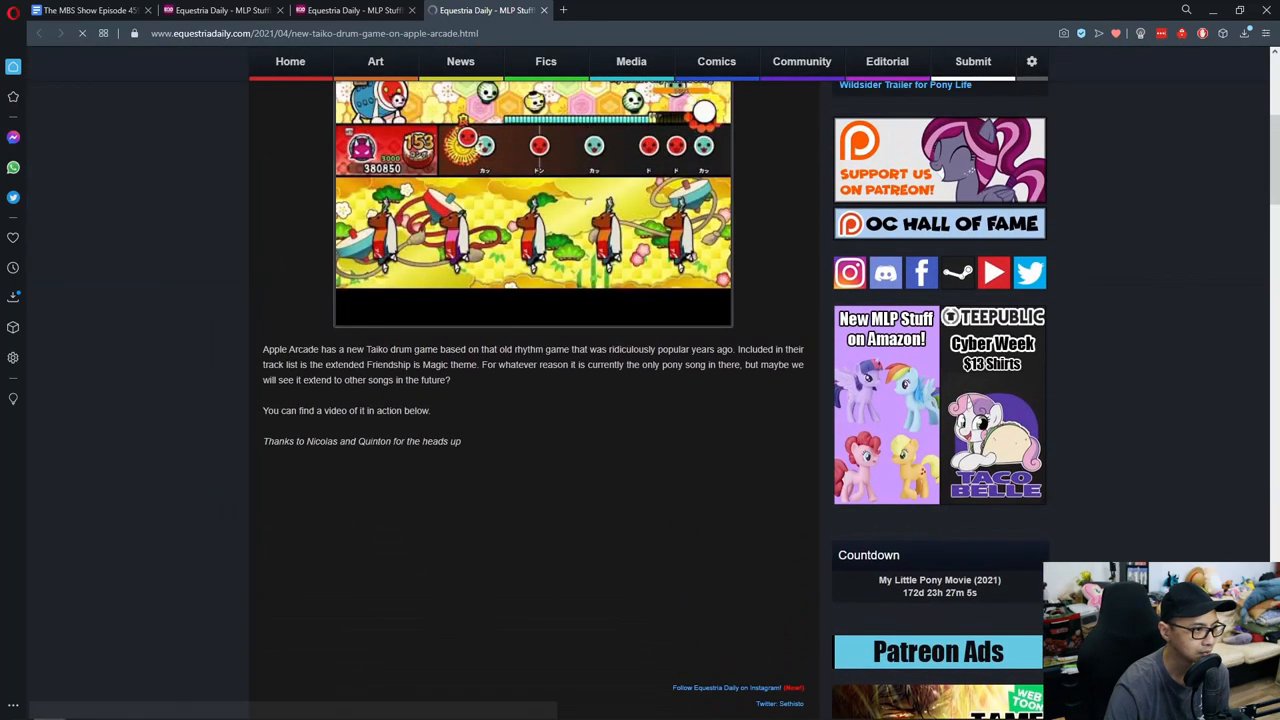
pyautogui.scroll(-3)
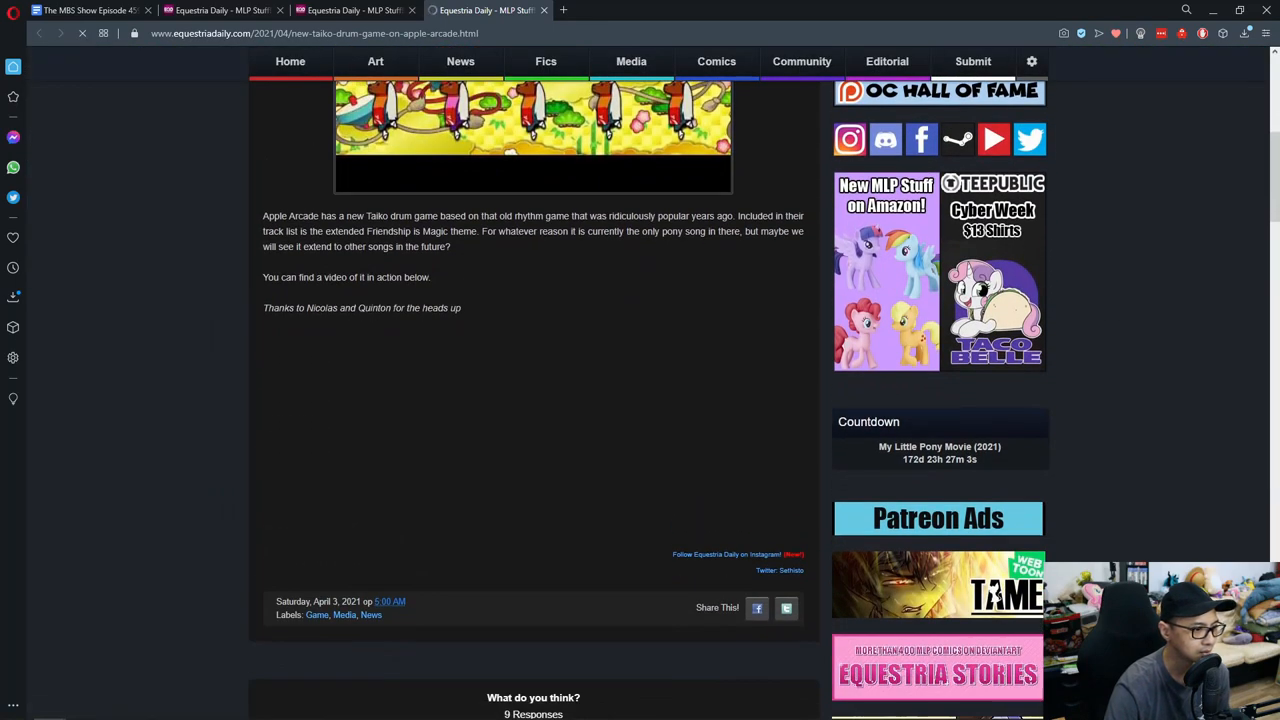
pyautogui.scroll(3)
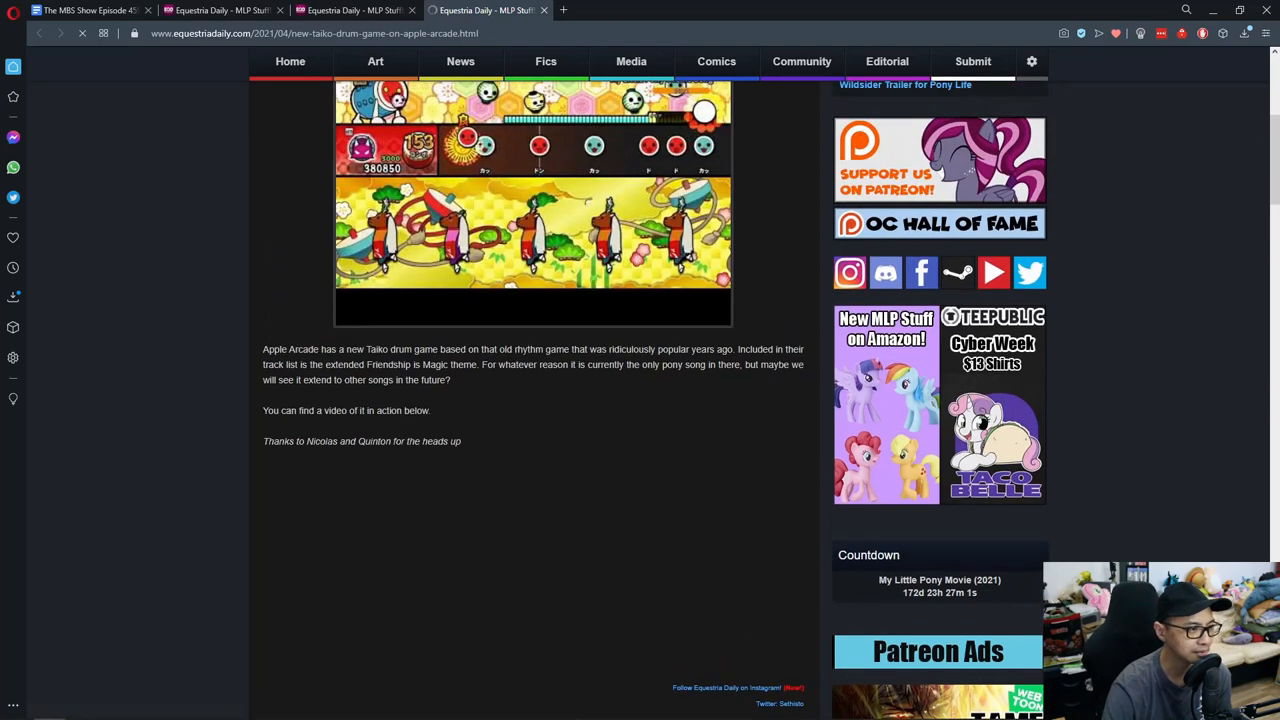
pyautogui.scroll(3)
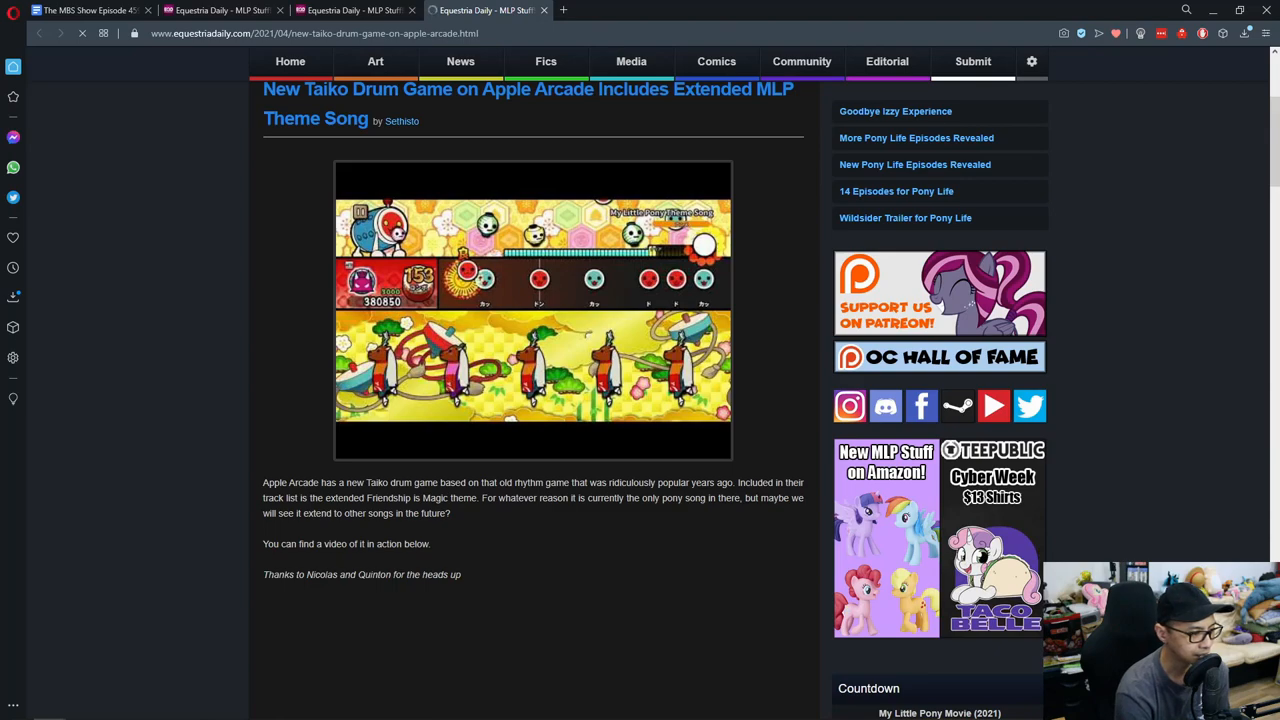
pyautogui.scroll(-3)
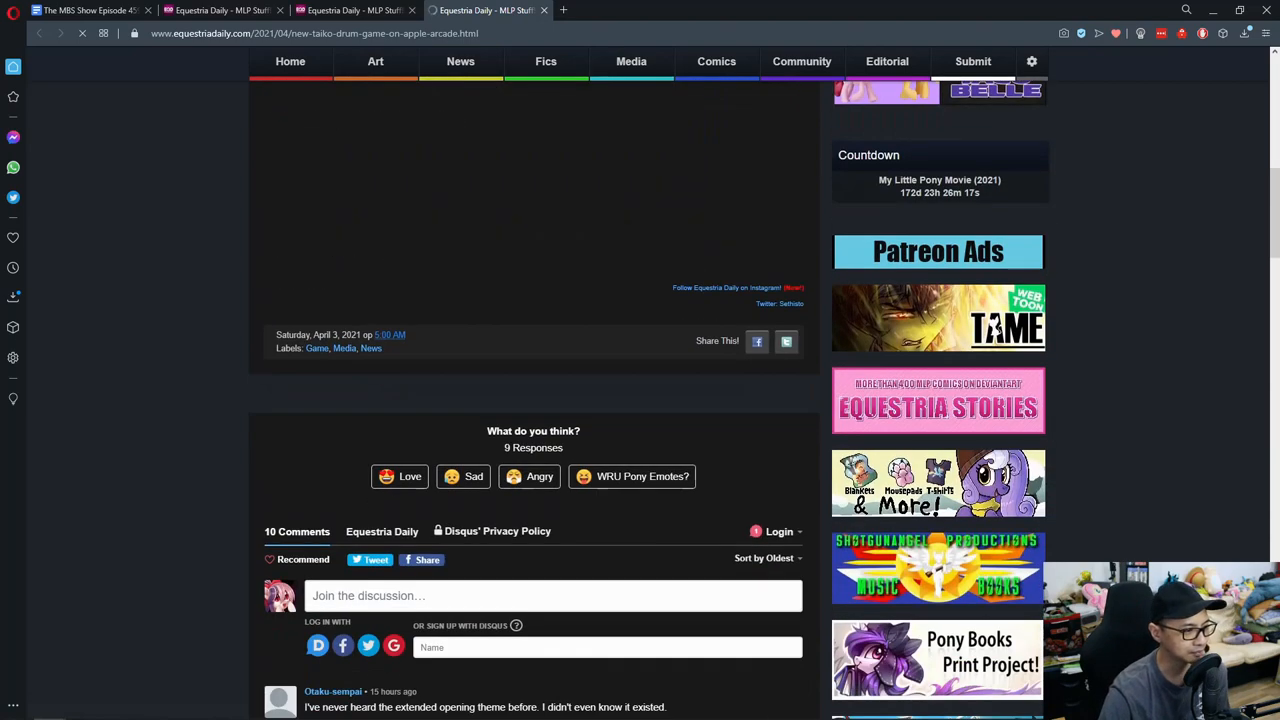
pyautogui.scroll(-3)
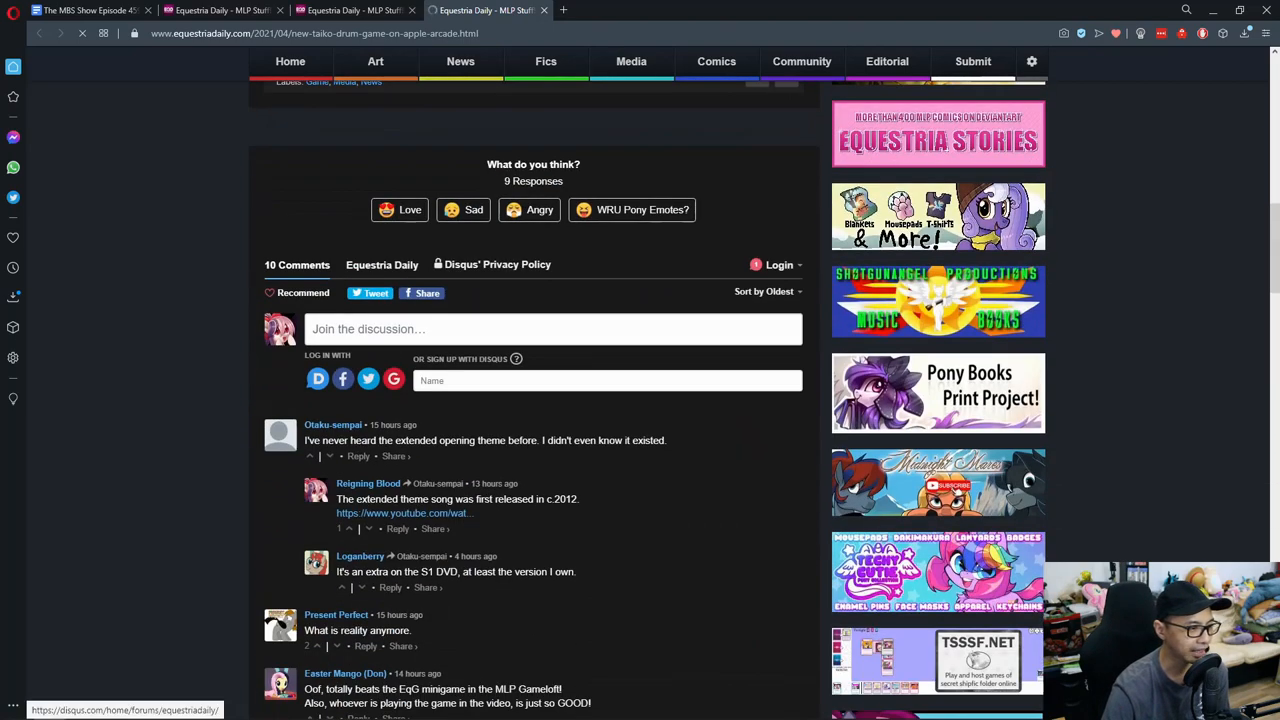
pyautogui.scroll(3)
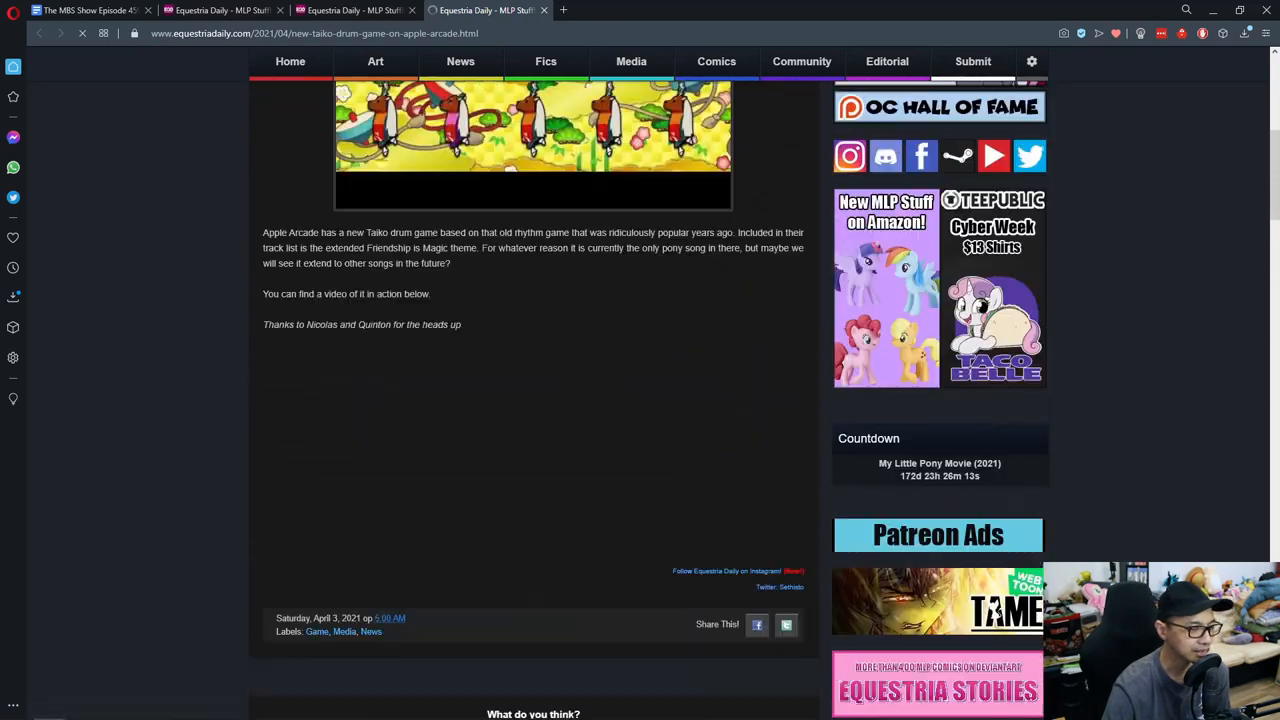
pyautogui.scroll(3)
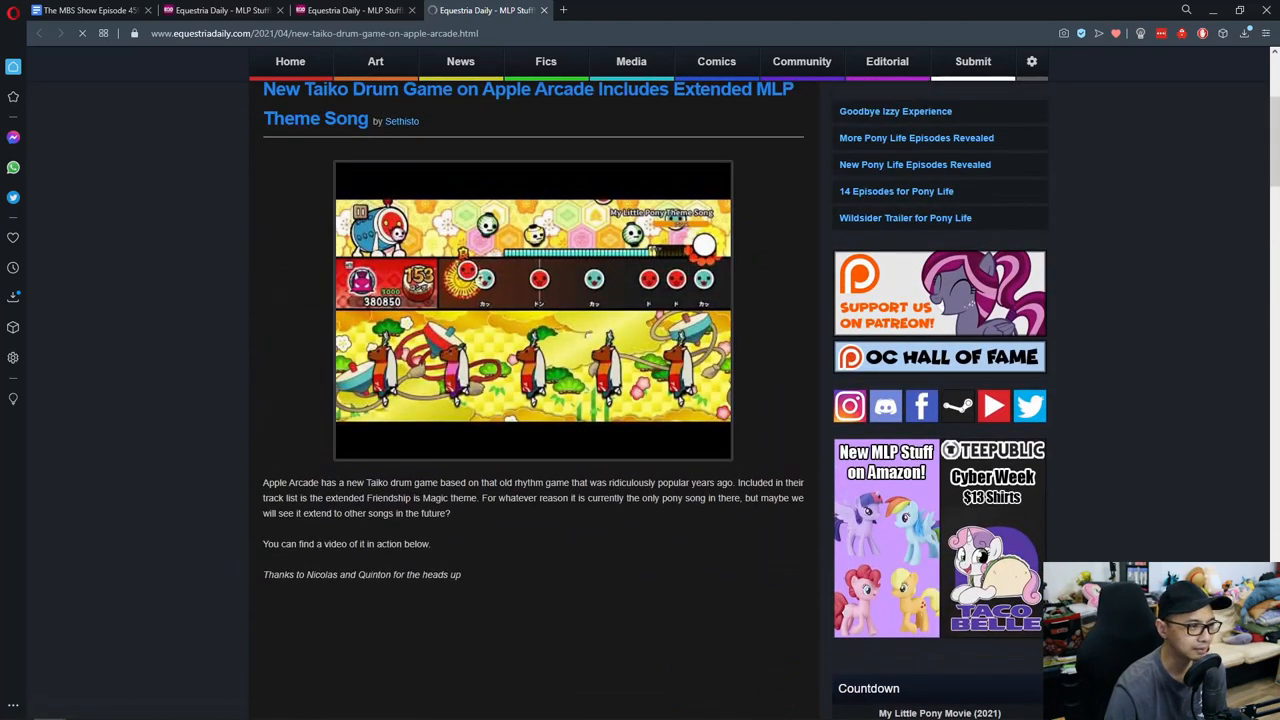